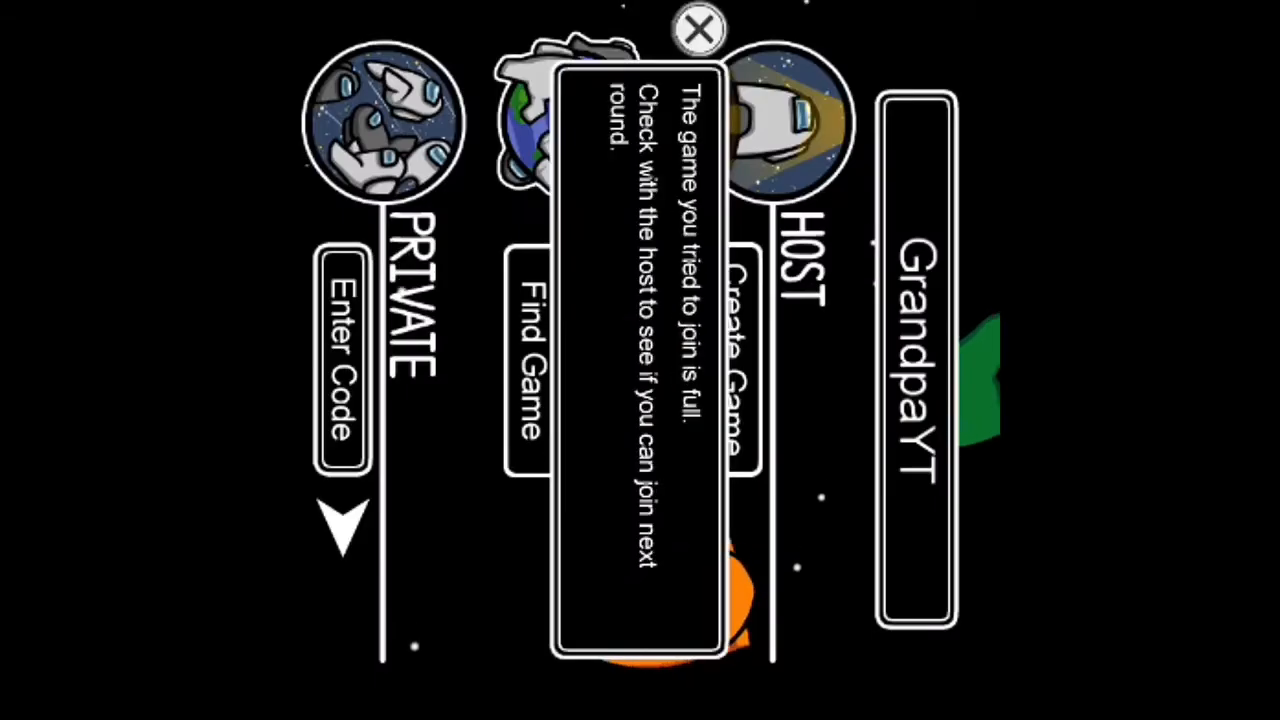
# Close the 'game is full' popup to return to the online menu.
pyautogui.click(698, 28)
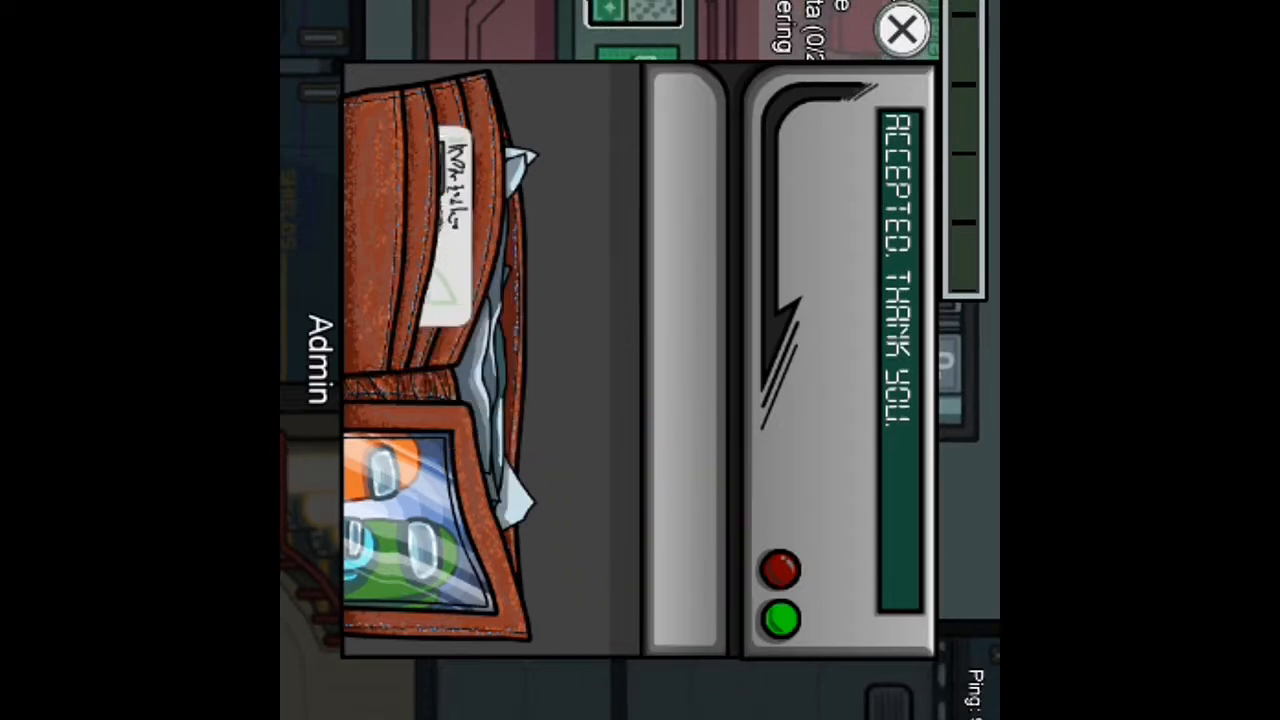
# Close the Admin Swipe Card task after the card reads 'Accepted, thank you.'.
pyautogui.click(900, 28)
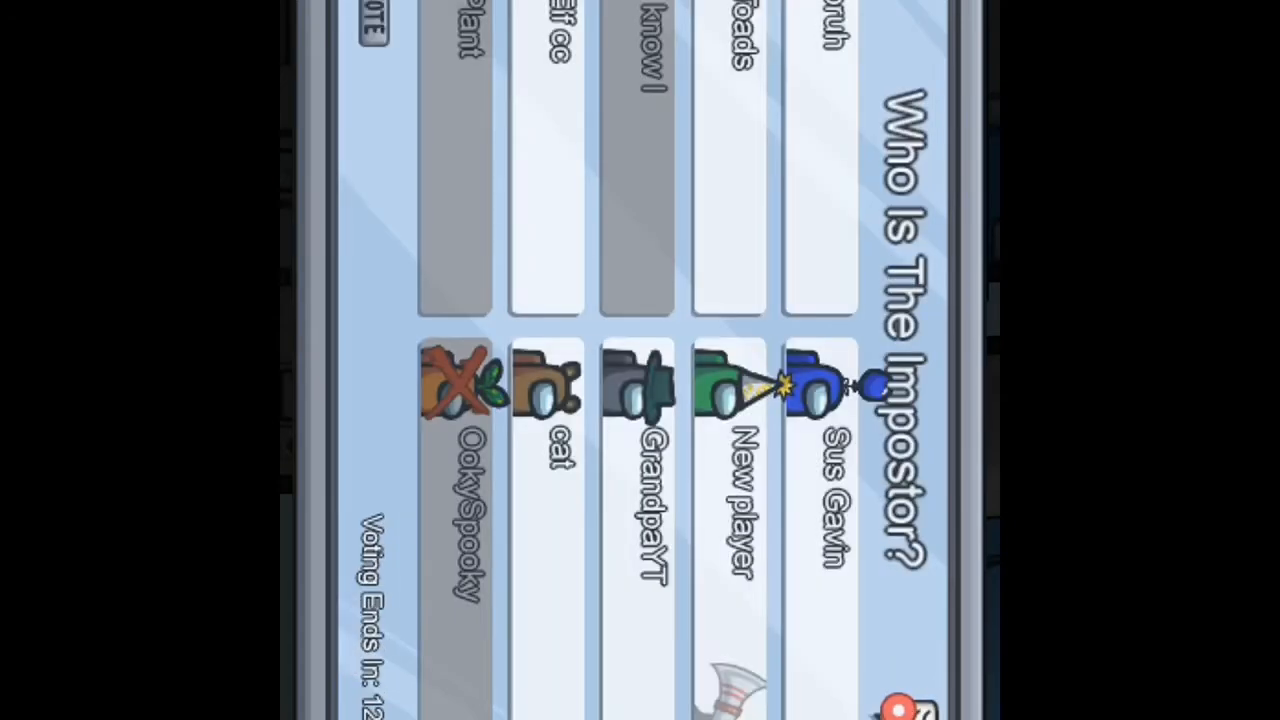
# Cast a vote for a player on the 'Who Is The Impostor?' screen.
pyautogui.click(640, 390)
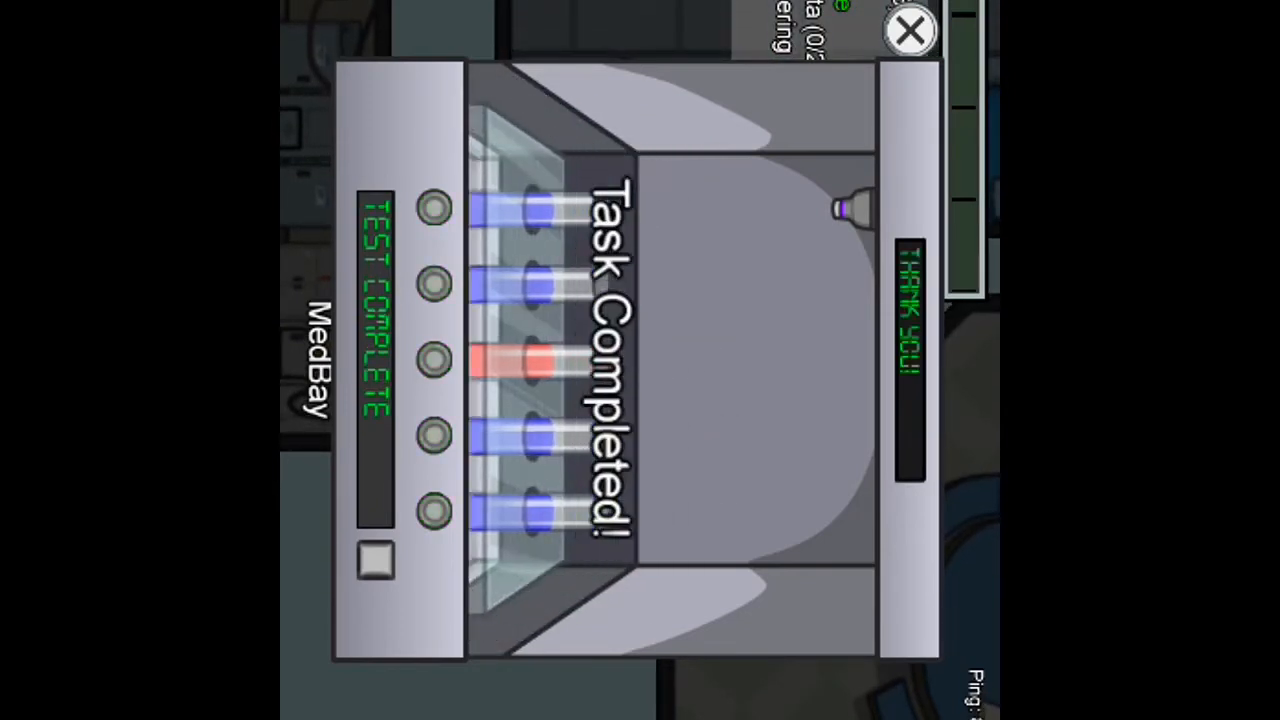
# Close the completed MedBay sample test and walk on with the joystick.
pyautogui.click(908, 30)
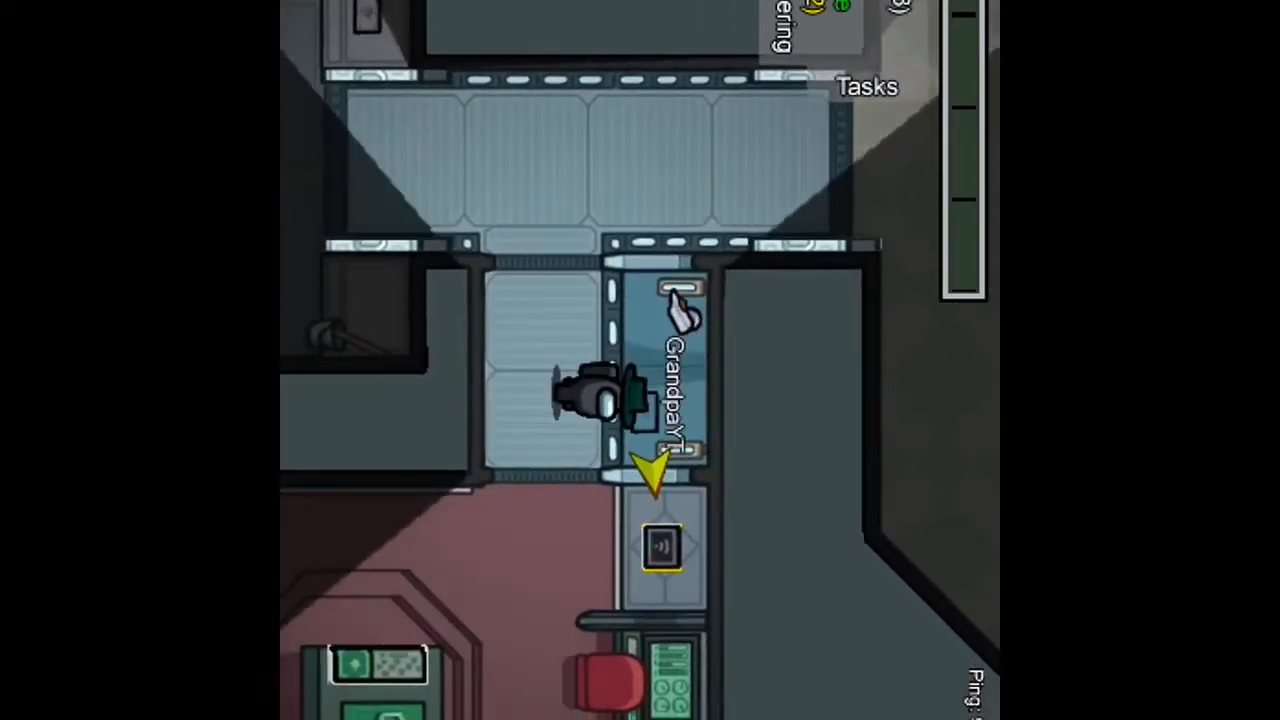
pyautogui.click(660, 544)
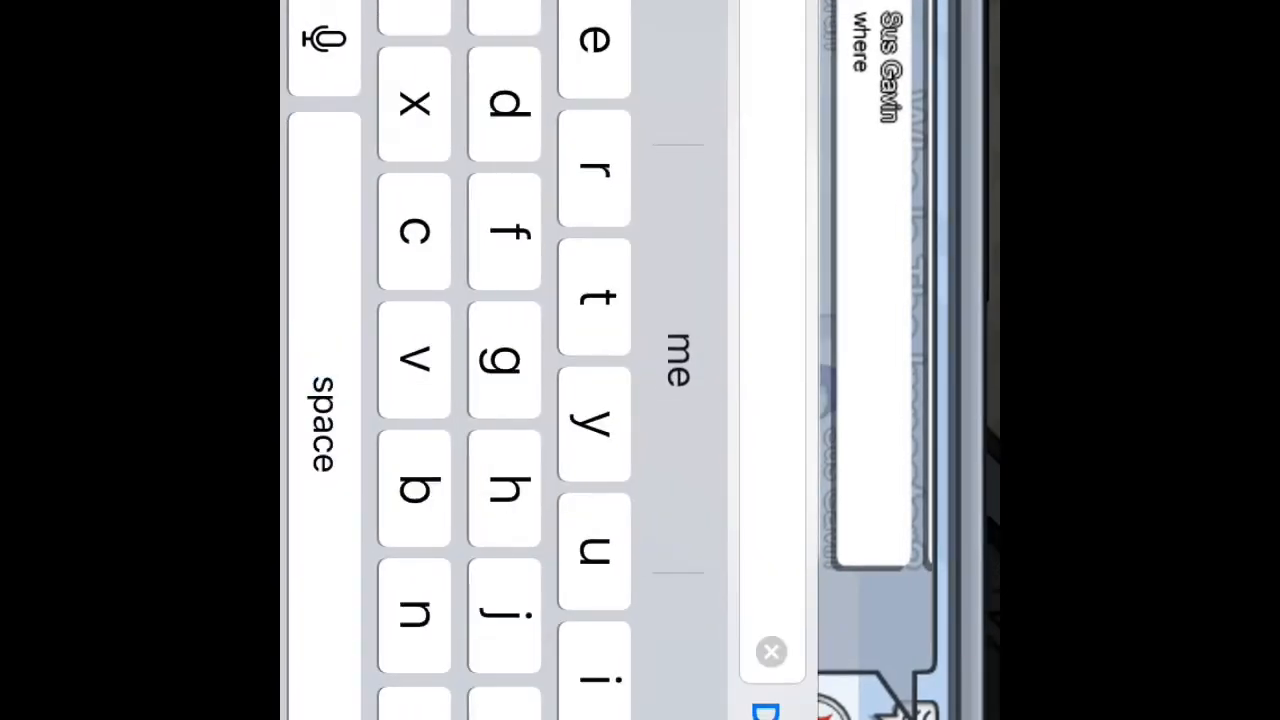
# Send 'me' in the chat as the reply to 'where'.
pyautogui.click(772, 652)
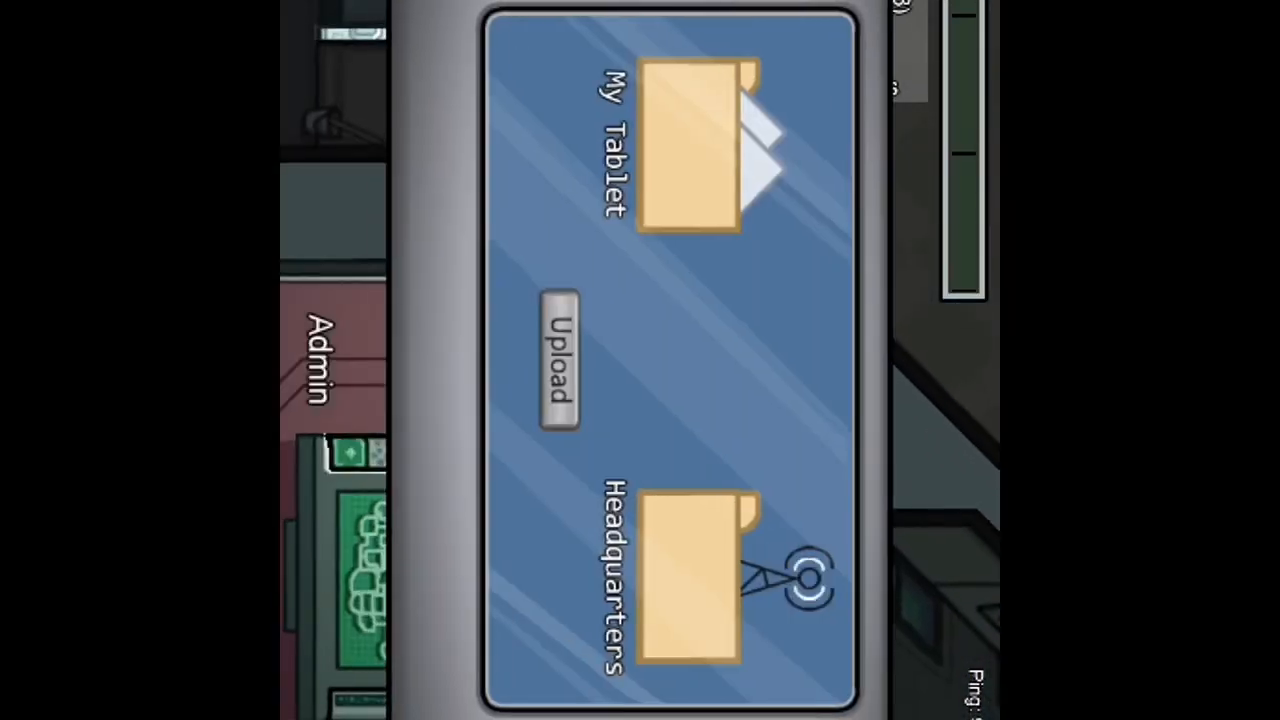
# Start the upload from My Tablet to Headquarters at the Admin console.
pyautogui.click(556, 360)
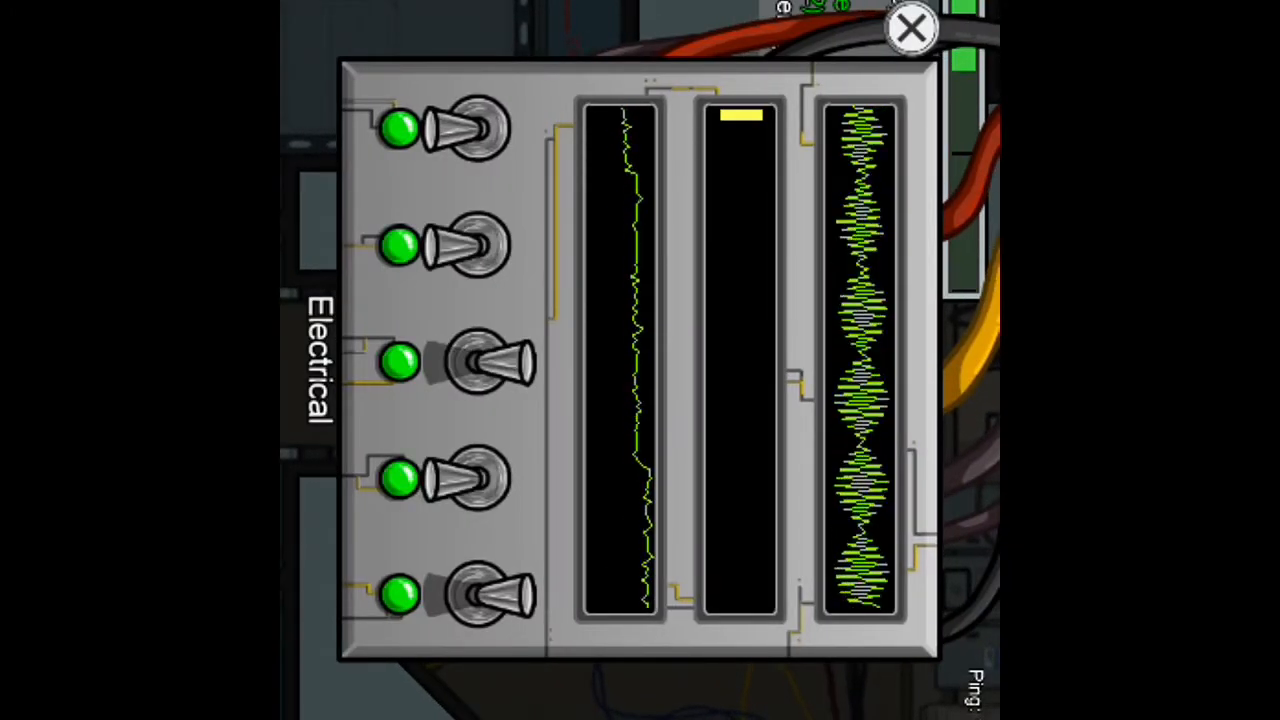
# Close the Electrical switch panel once all five lights are green.
pyautogui.click(910, 28)
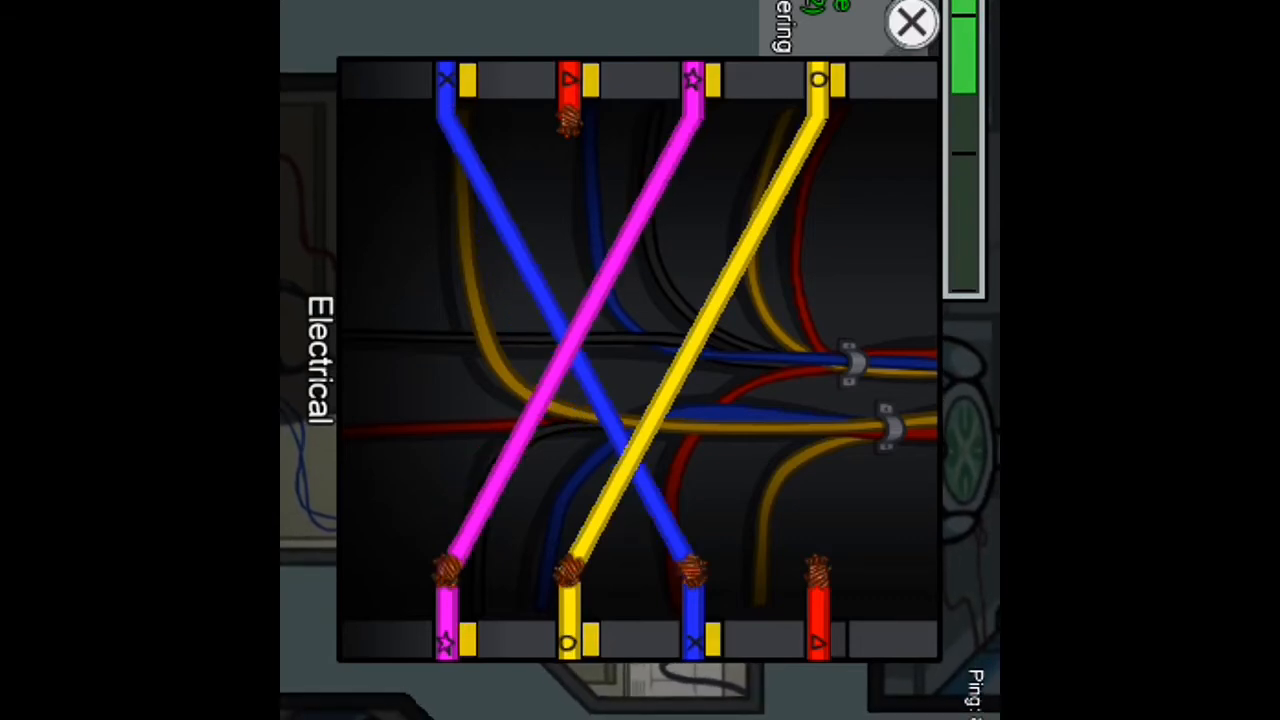
# Connect the remaining wires, ending with the last pink one, to finish wiring.
pyautogui.click(910, 22)
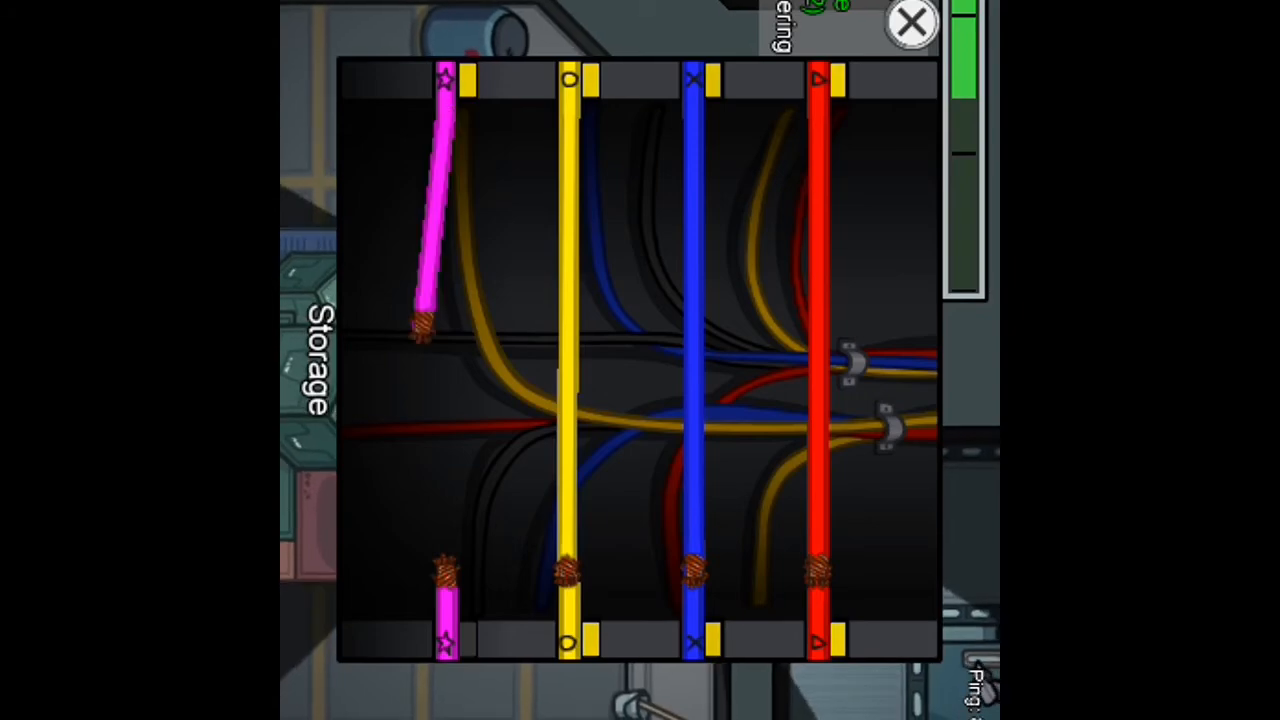
pyautogui.click(910, 24)
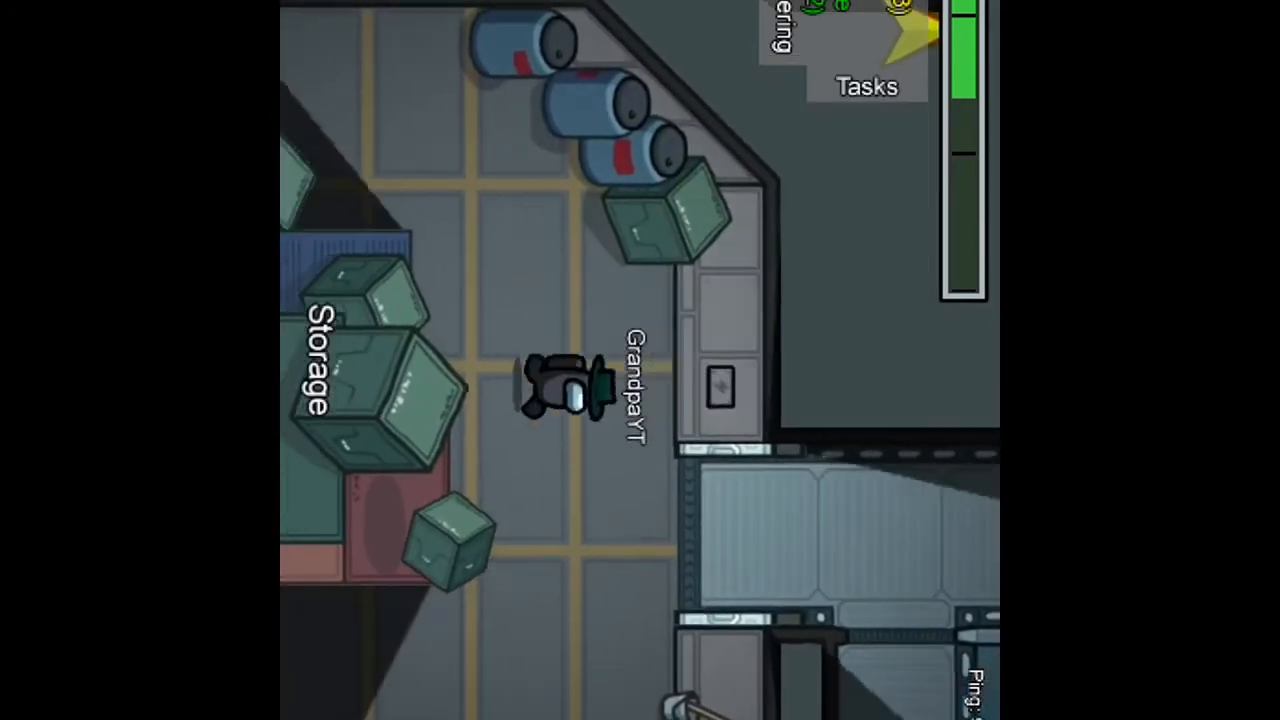